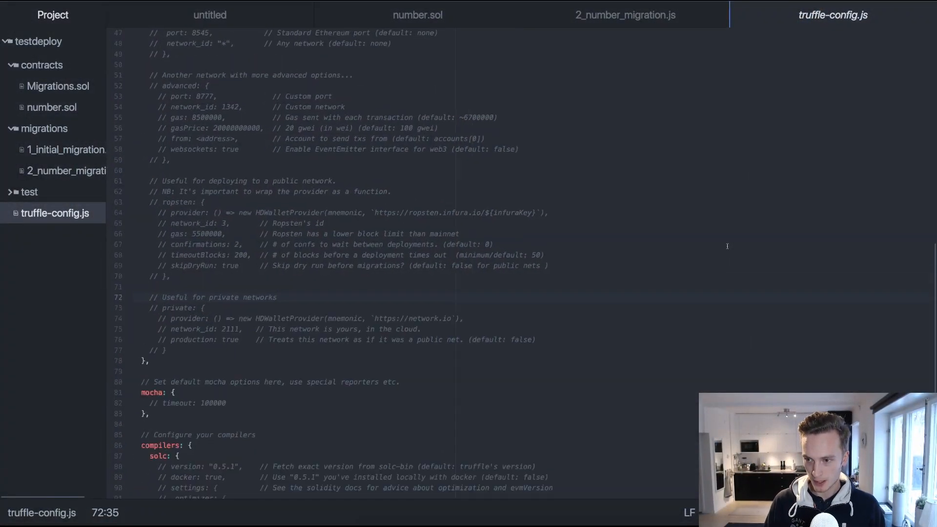
# Scroll through truffle-config.js to the HDWalletProvider, infuraKey, fs and mnemonic declarations.
pyautogui.scroll(3)
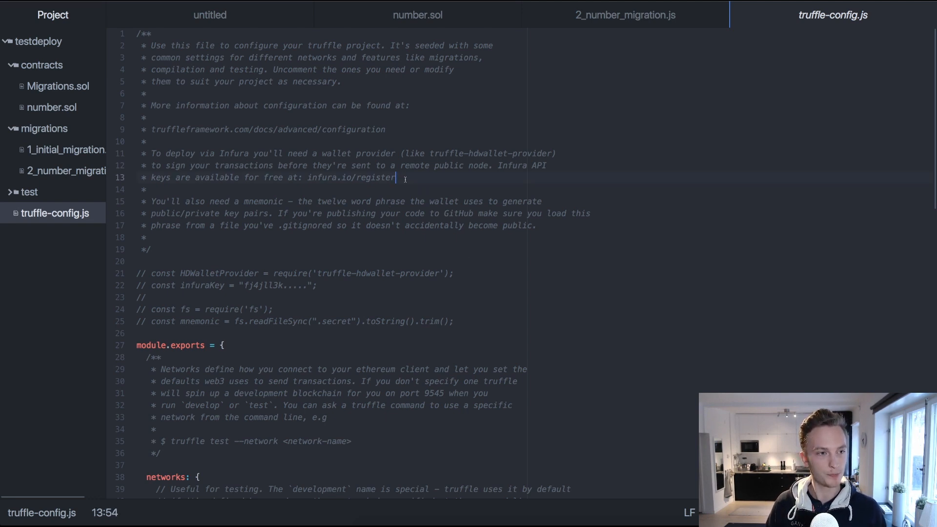
pyautogui.scroll(-3)
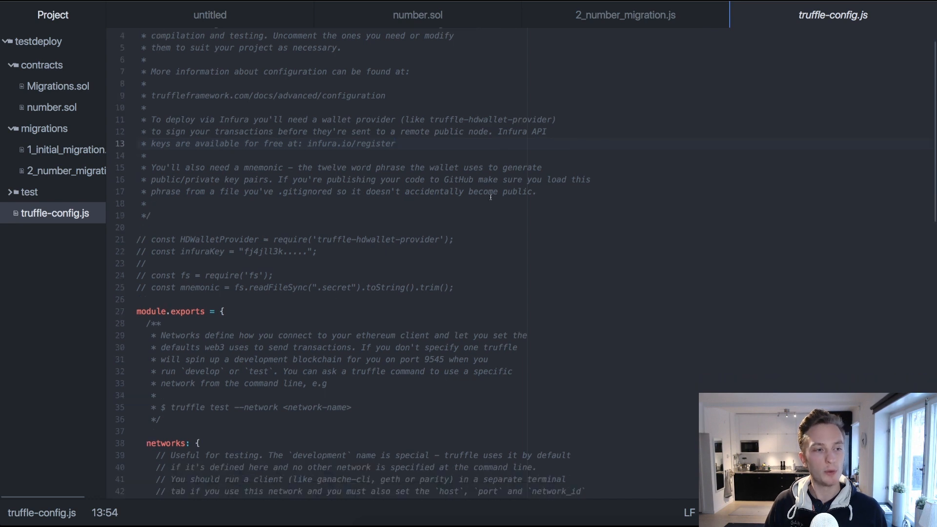
pyautogui.scroll(-3)
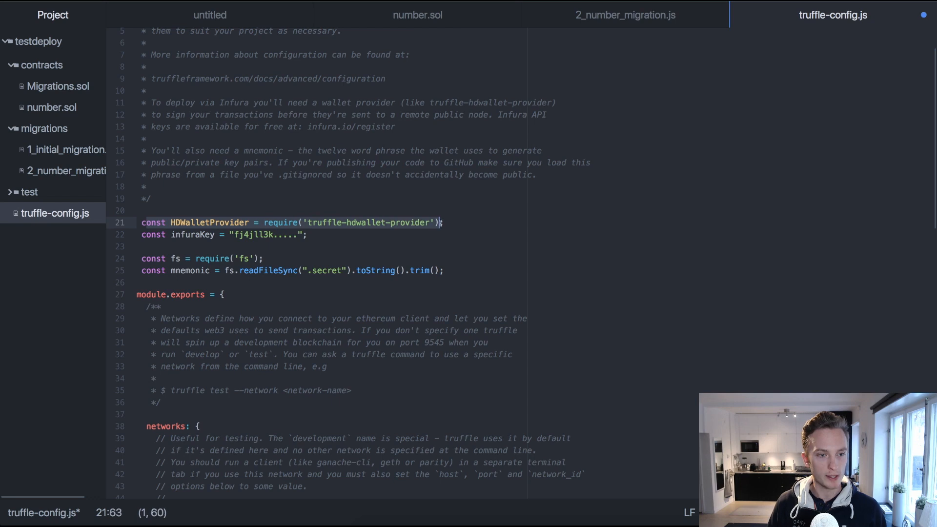
pyautogui.click(288, 235)
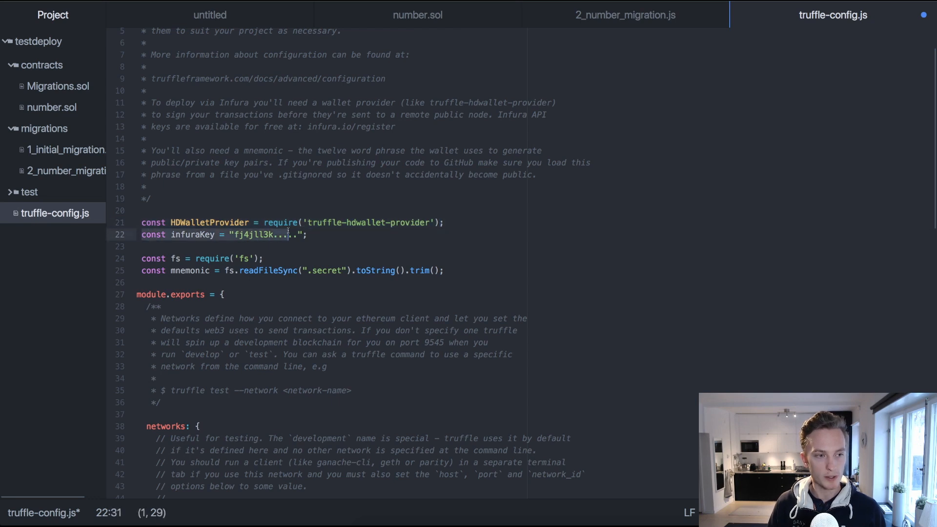
pyautogui.write('.....')
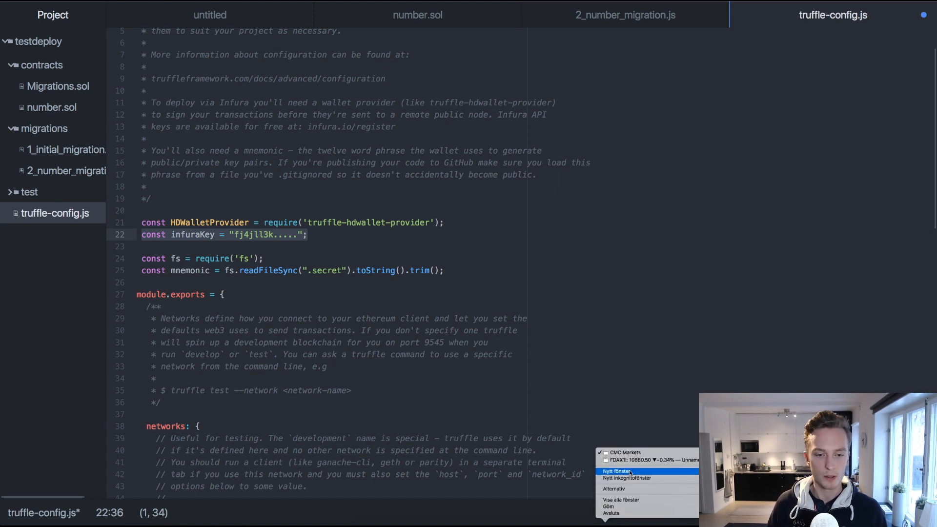
# Open infura.io in a new Chrome window and log in to the Infura account.
pyautogui.click(620, 471)
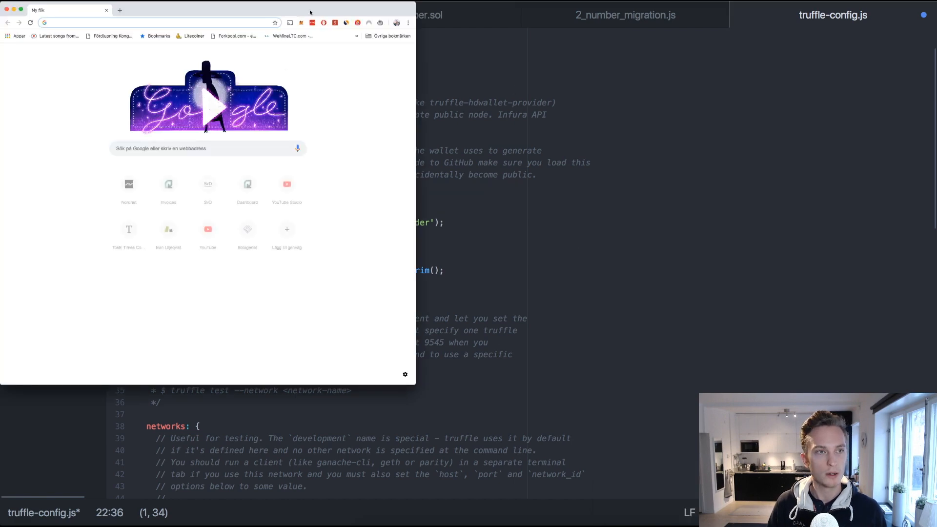
pyautogui.write('infura.io')
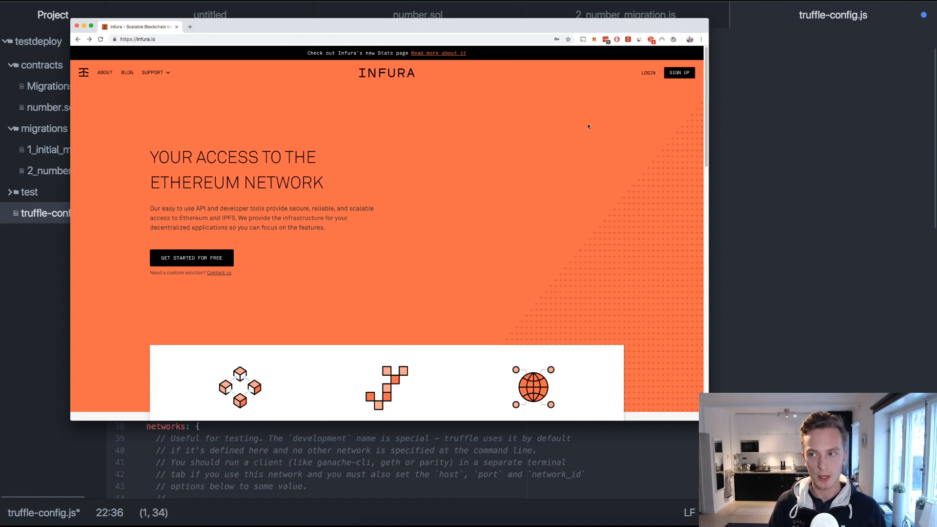
pyautogui.click(648, 72)
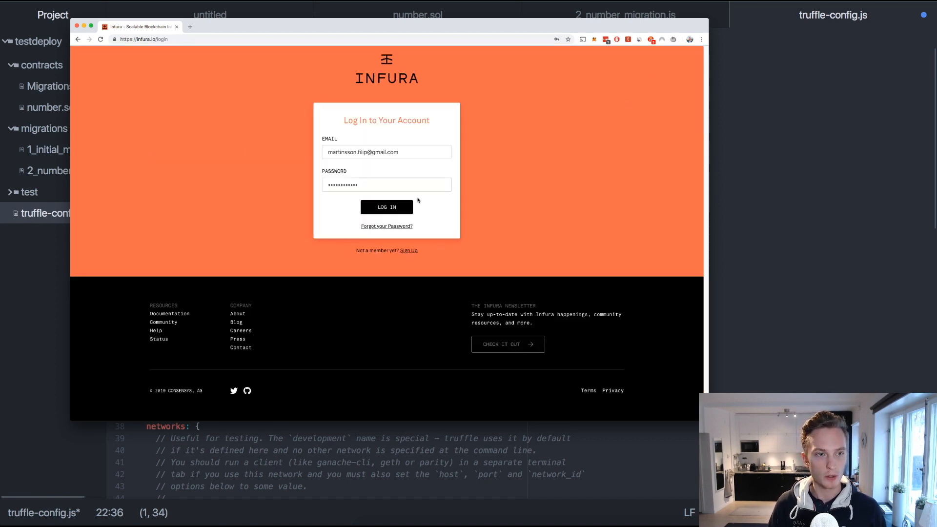
pyautogui.click(387, 207)
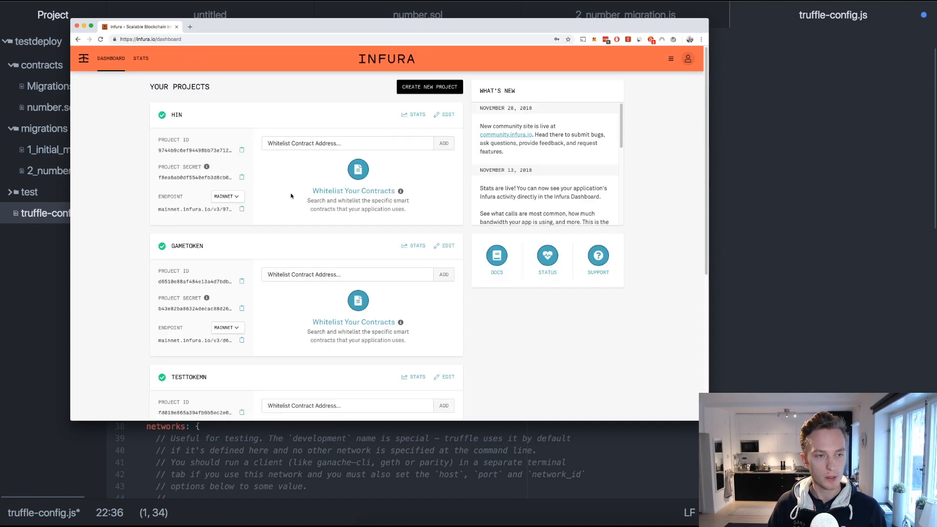
# Set the TESTTOKEMN project's endpoint to Ropsten and copy the endpoint URL.
pyautogui.scroll(-3)
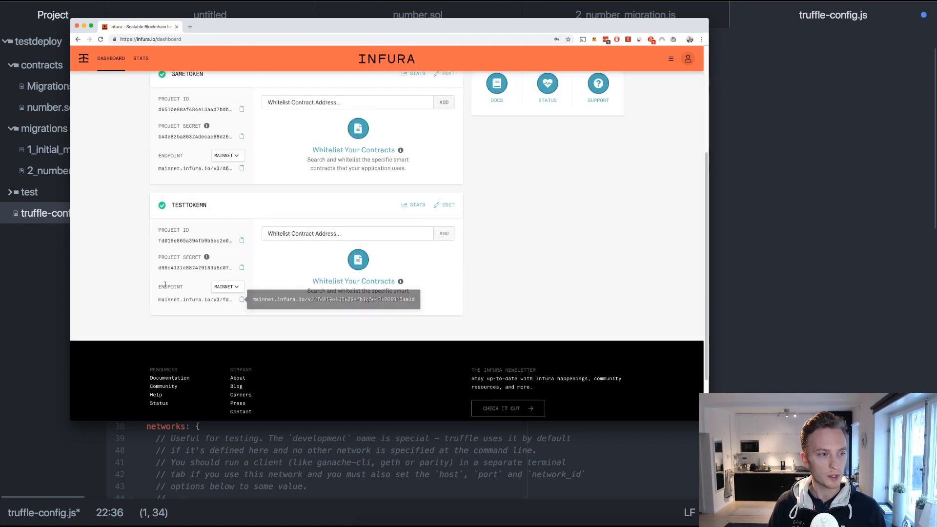
pyautogui.moveTo(276, 322)
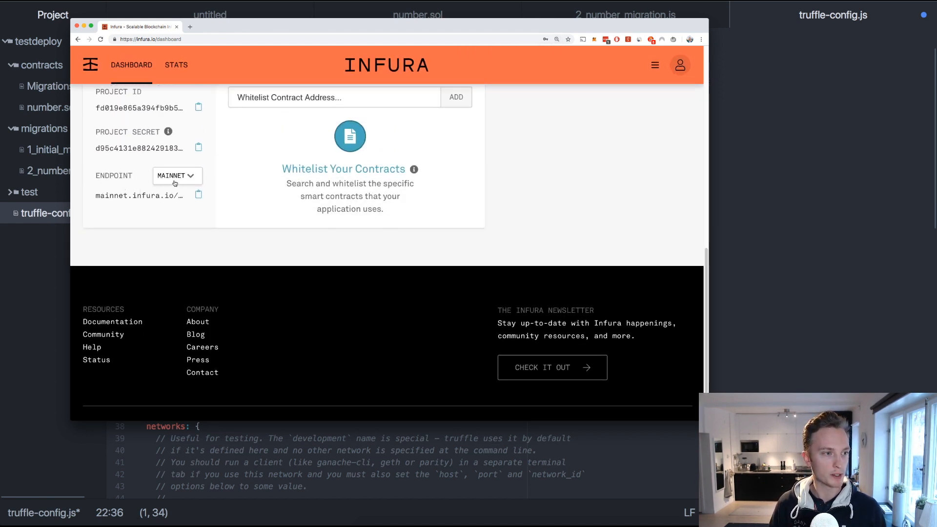
pyautogui.click(177, 176)
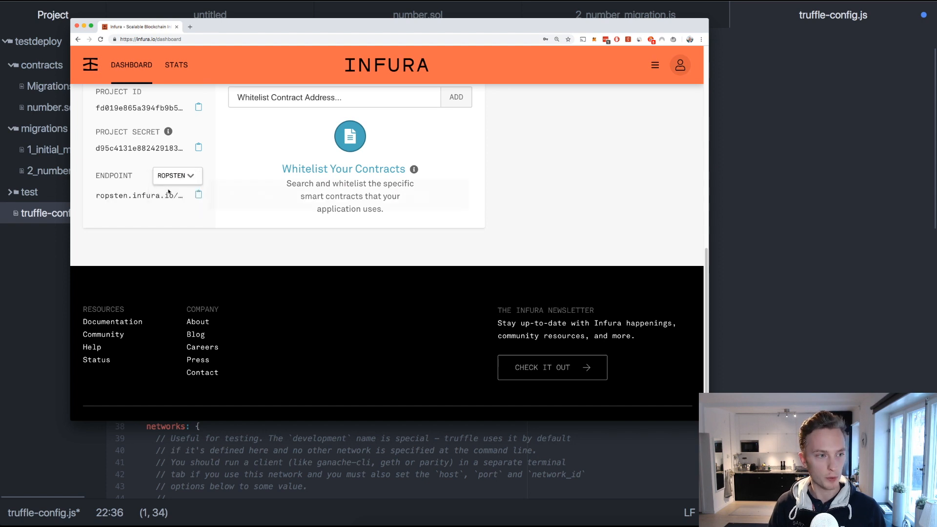
pyautogui.click(198, 195)
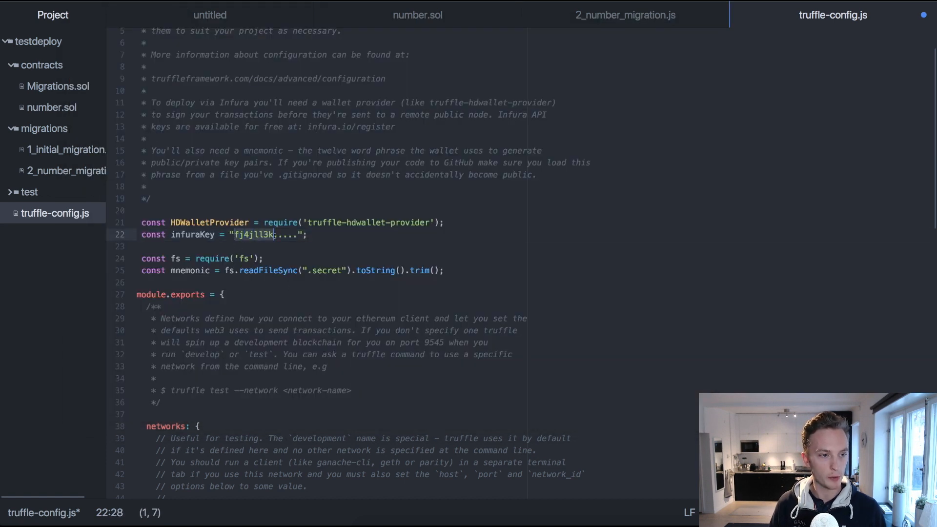
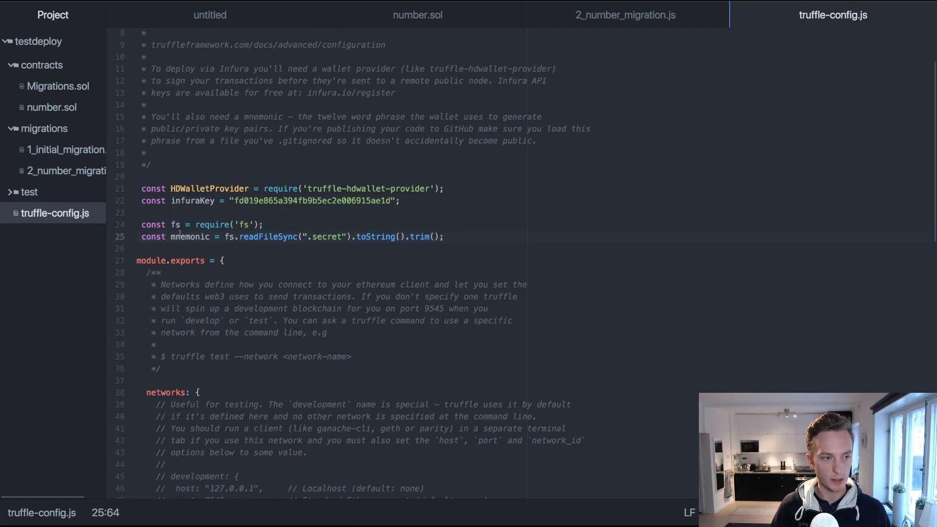
pyautogui.doubleClick(324, 237)
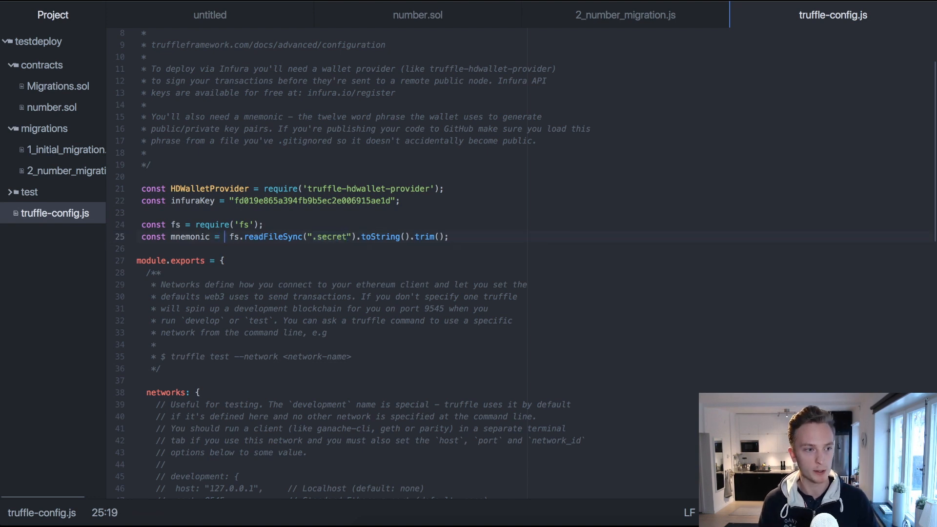
pyautogui.write('""')
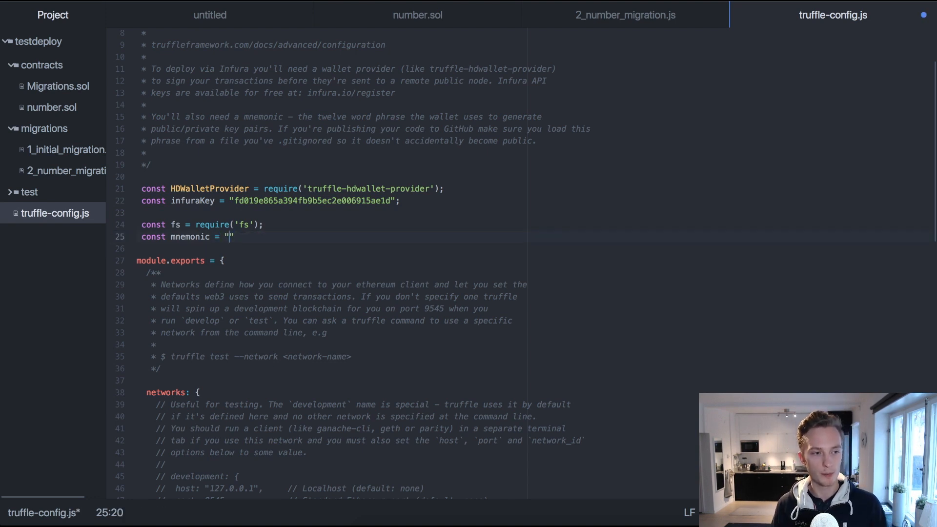
pyautogui.write('sf')
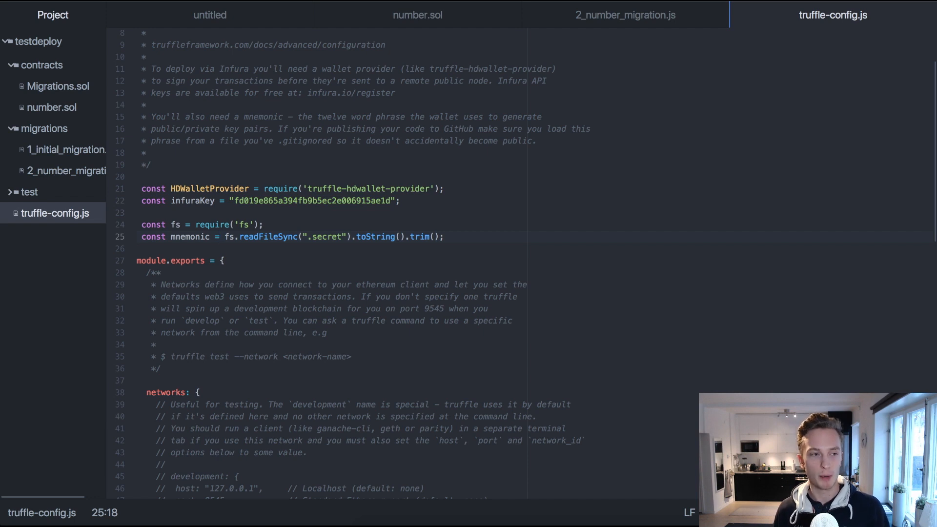
pyautogui.click(220, 237)
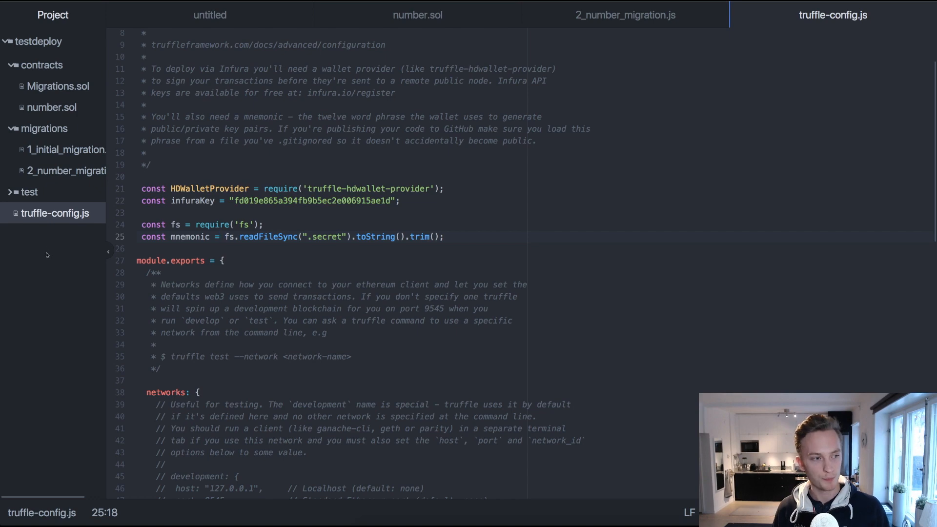
# Create a new .secret file in the testdeploy project root and enter test text.
pyautogui.rightClick(53, 213)
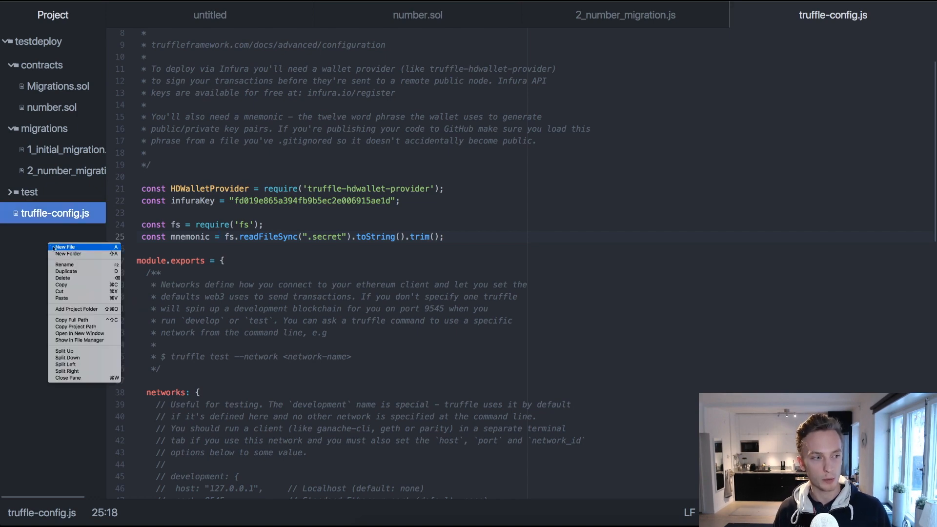
pyautogui.click(66, 247)
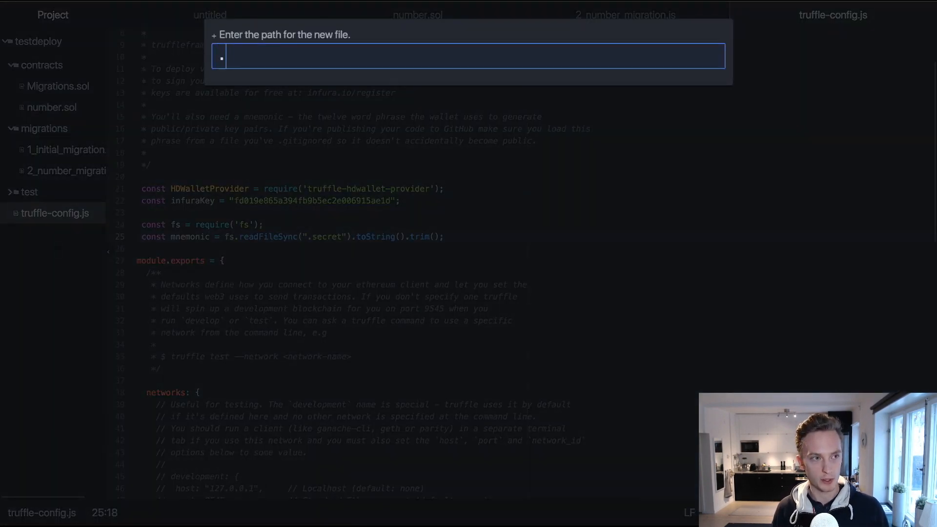
pyautogui.write('.secret')
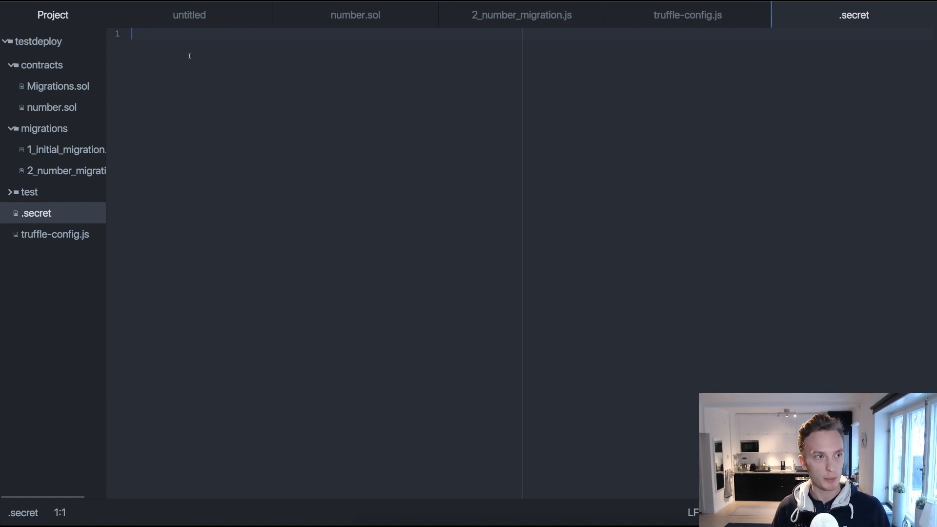
pyautogui.write('s')
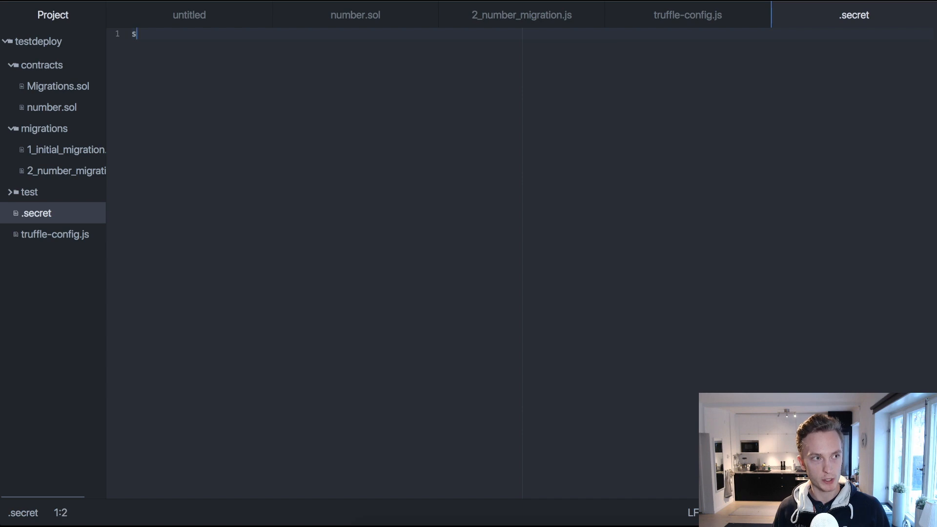
pyautogui.write('dsd sdsd sd sds d')
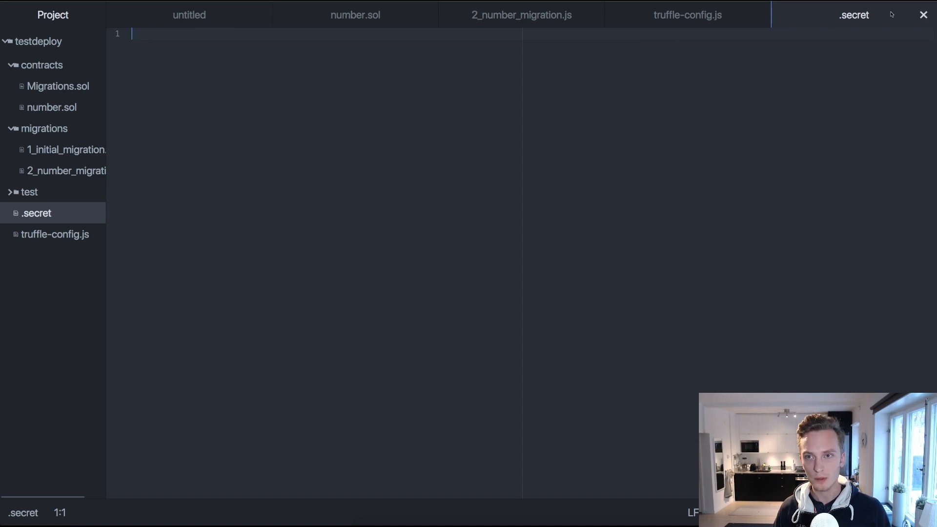
pyautogui.moveTo(853, 14)
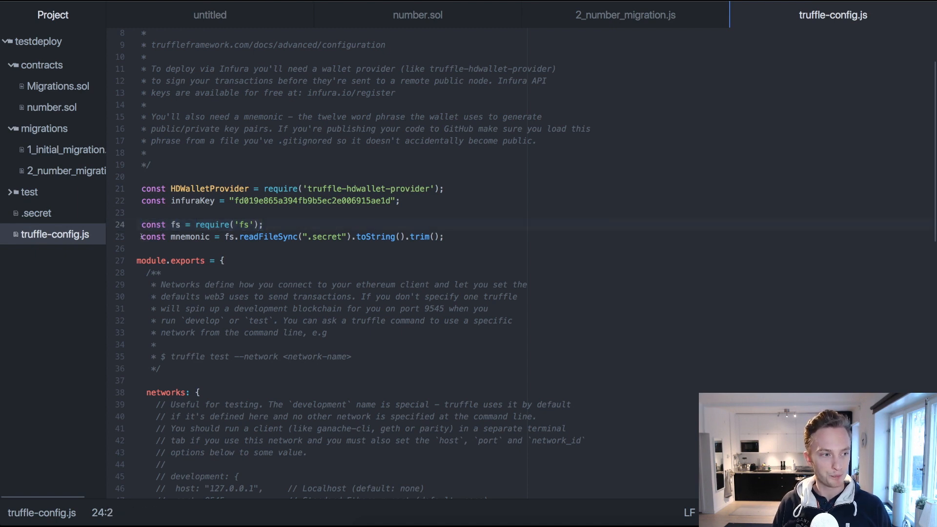
# Inspect the mnemonic readFileSync line, then scroll down to the commented ropsten network block.
pyautogui.click(252, 237)
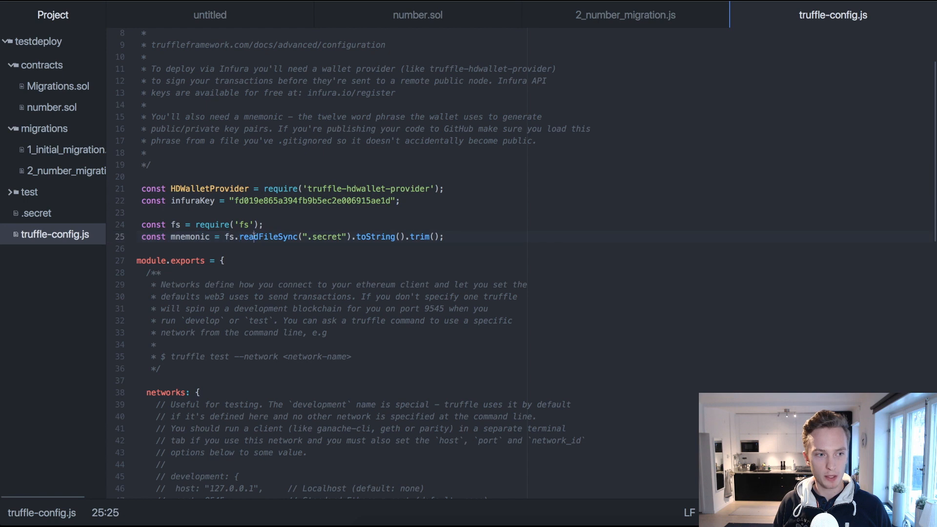
pyautogui.doubleClick(326, 237)
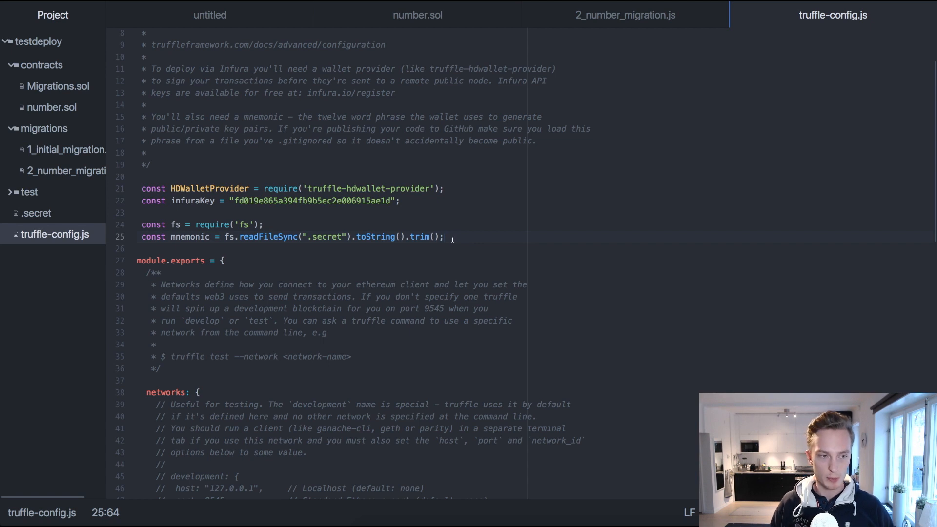
pyautogui.click(194, 236)
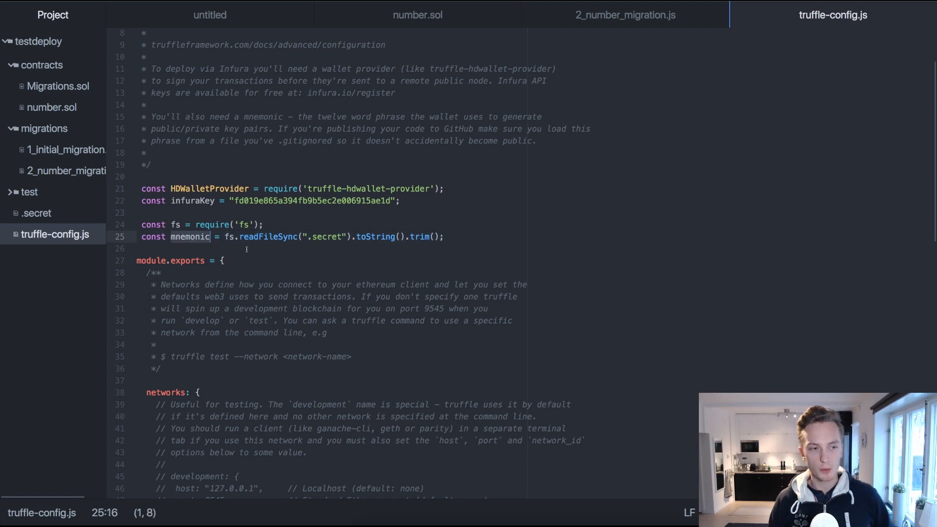
pyautogui.scroll(-3)
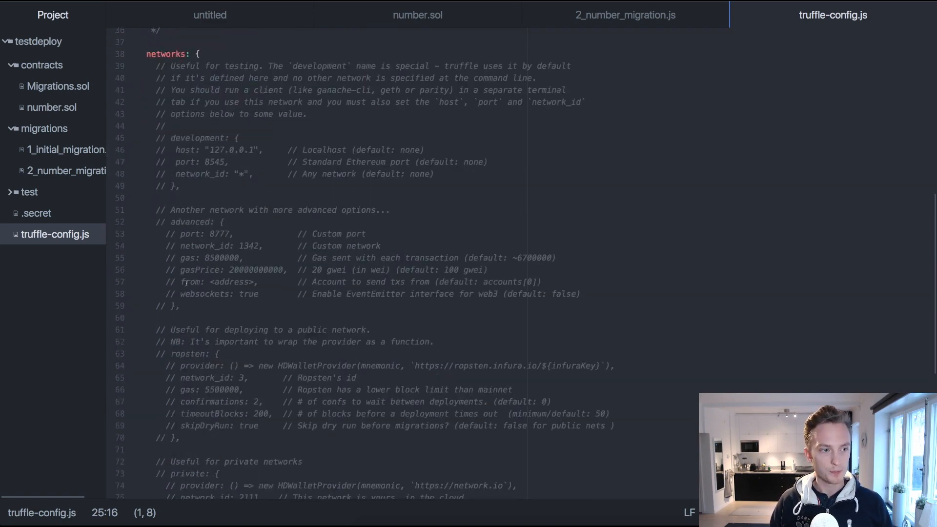
pyautogui.scroll(-3)
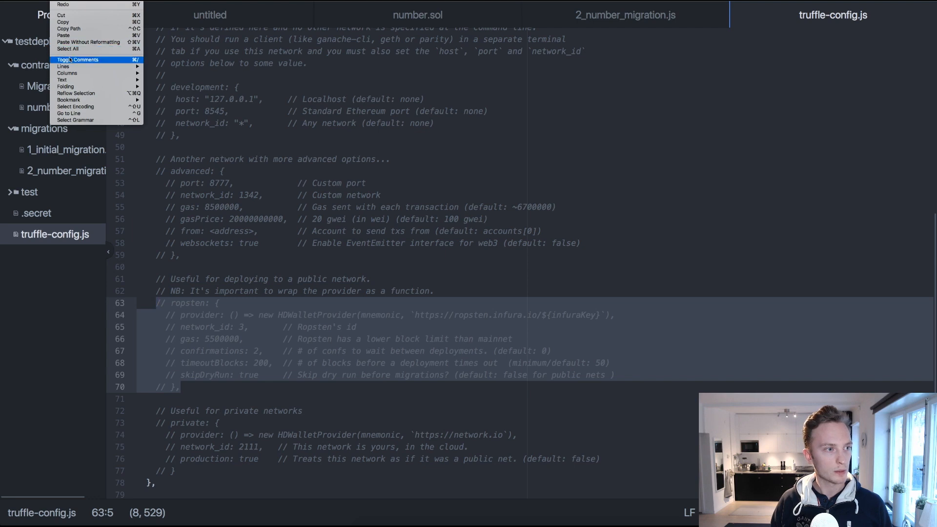
# Uncomment the ropsten network block with Edit > Toggle Comments.
pyautogui.click(77, 60)
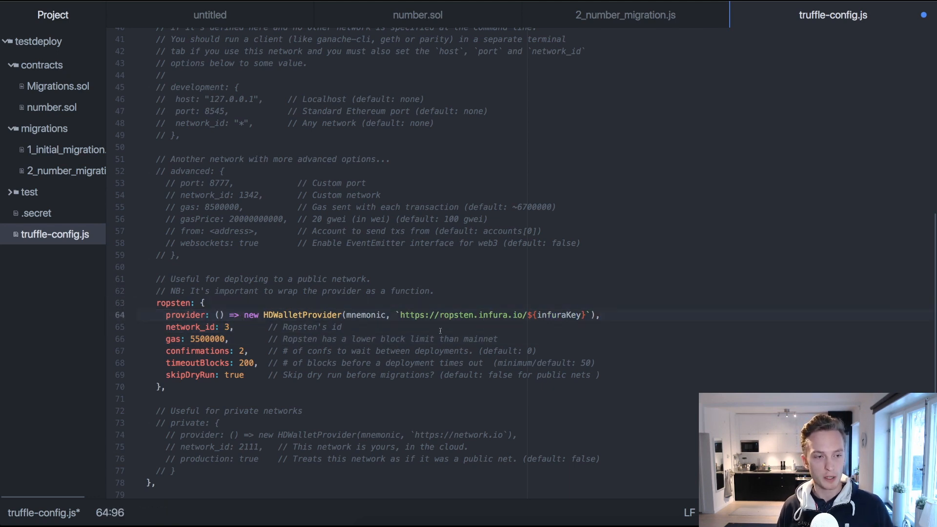
pyautogui.doubleClick(302, 315)
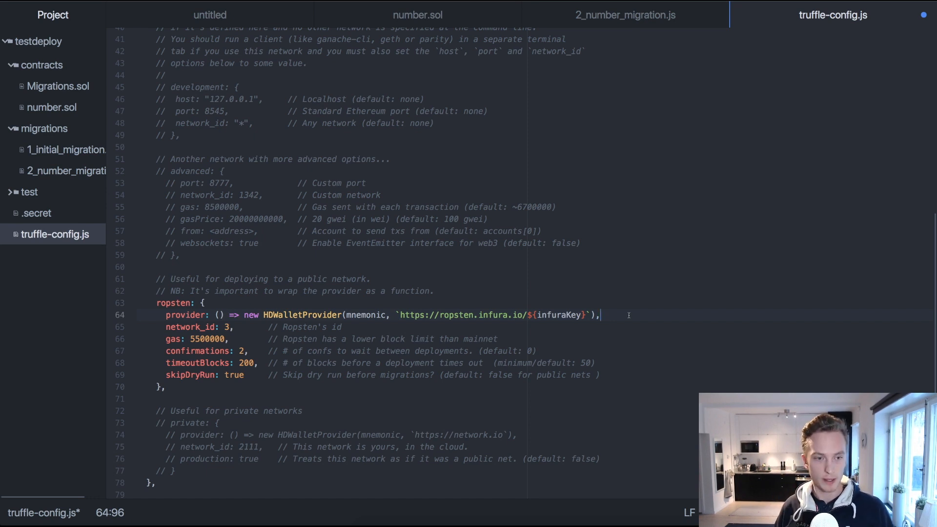
pyautogui.moveTo(397, 314); pyautogui.dragTo(590, 315)
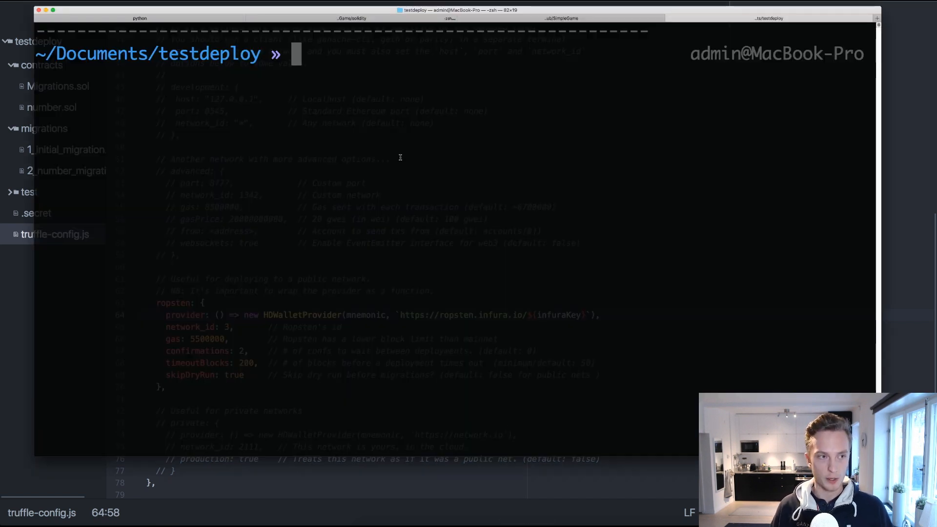
# Create package.json with npm init and install the fs package.
pyautogui.write('npm init')
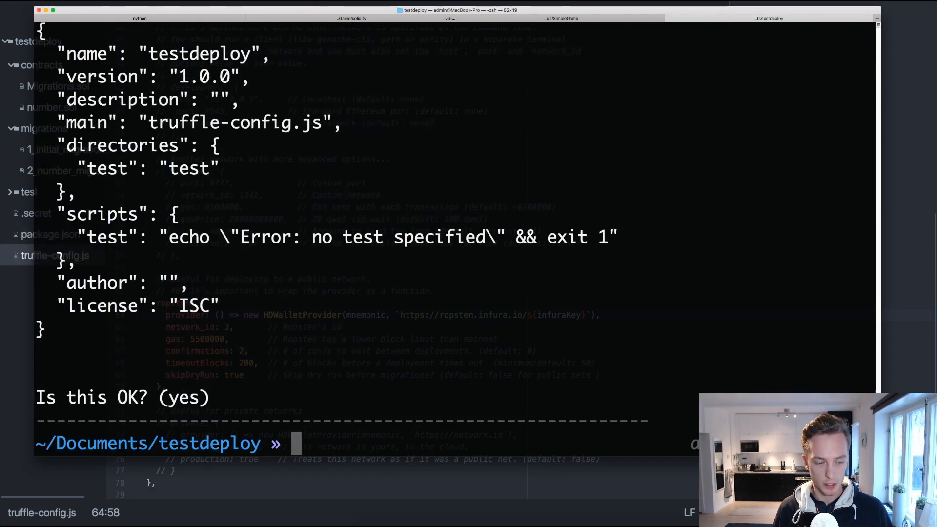
pyautogui.write('npm install')
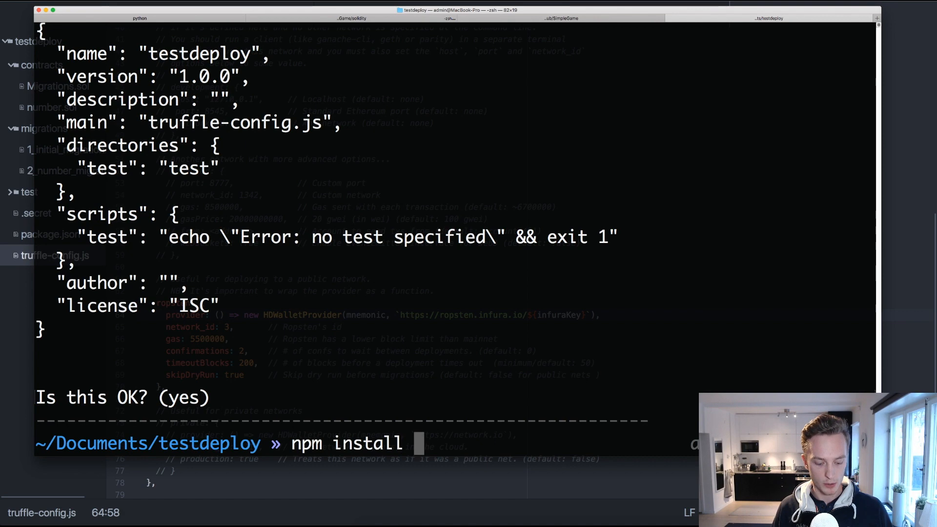
pyautogui.write('fs')
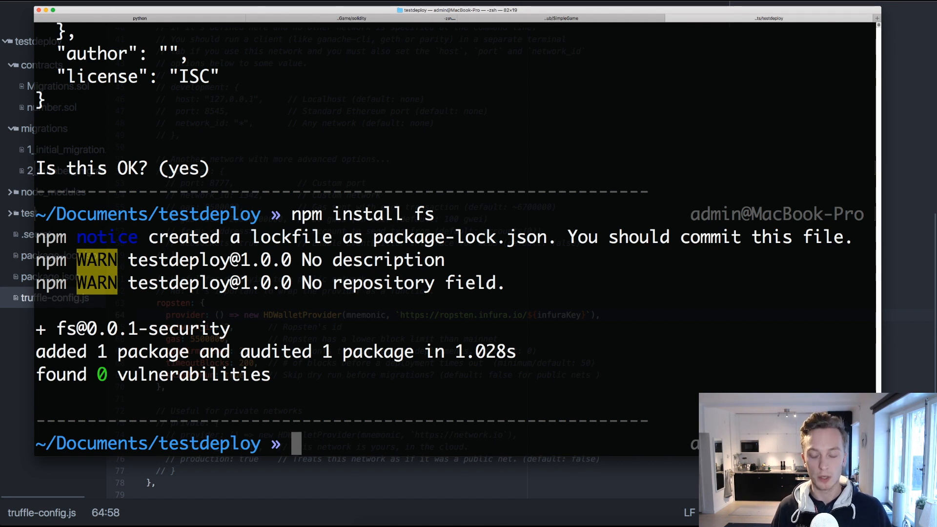
# Install the truffle-hdwallet-provider package into testdeploy.
pyautogui.write('npm install h')
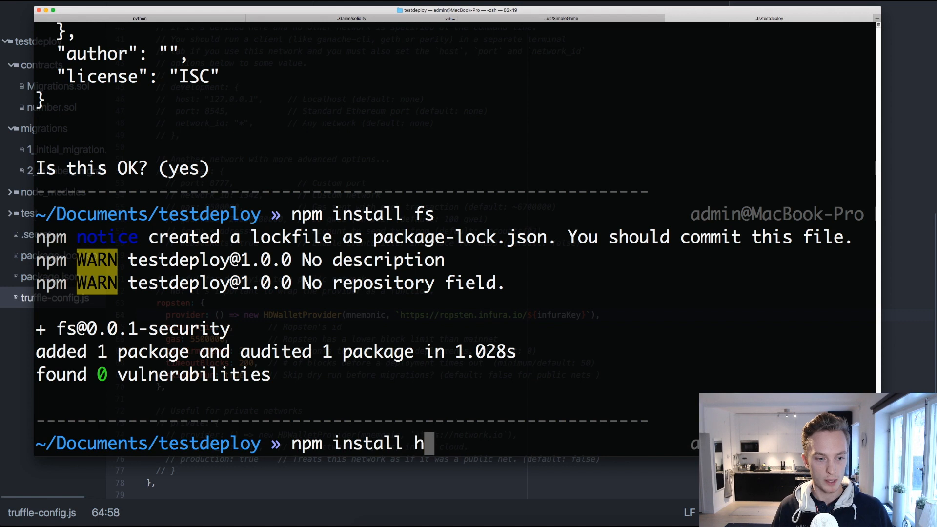
pyautogui.write('ruffle@4.0.0')
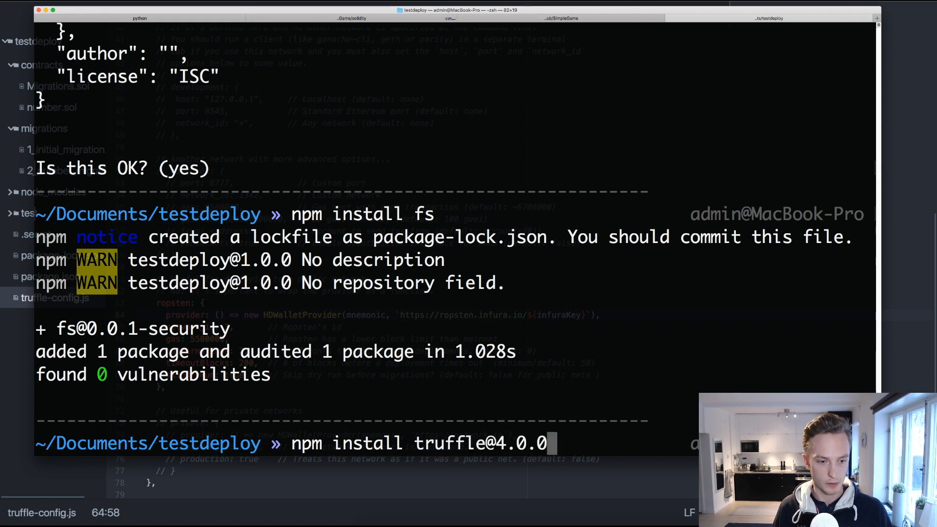
pyautogui.write('truffle-hdwallet-provider')
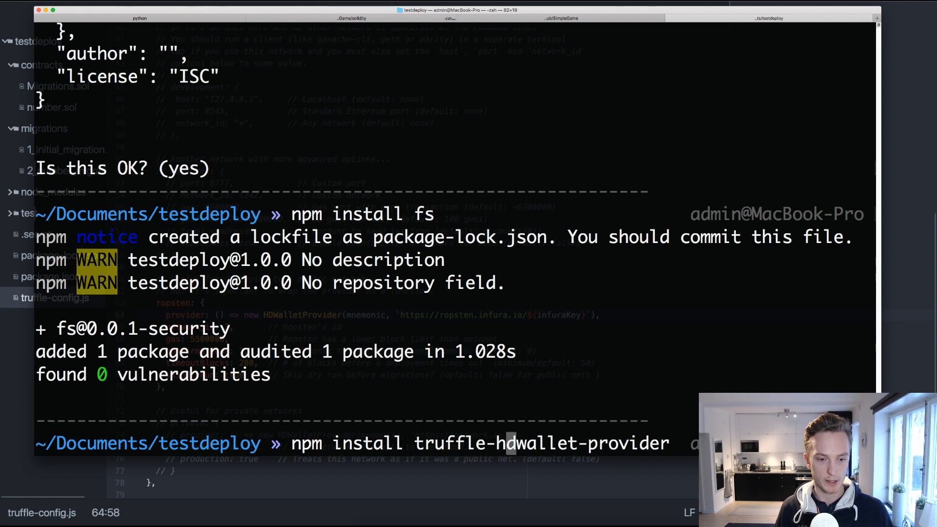
pyautogui.press('Return')
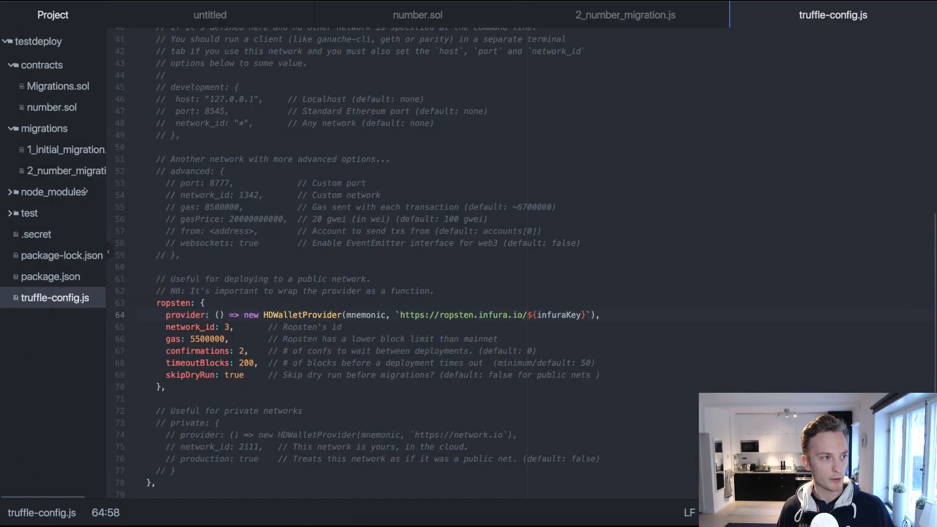
pyautogui.click(418, 15)
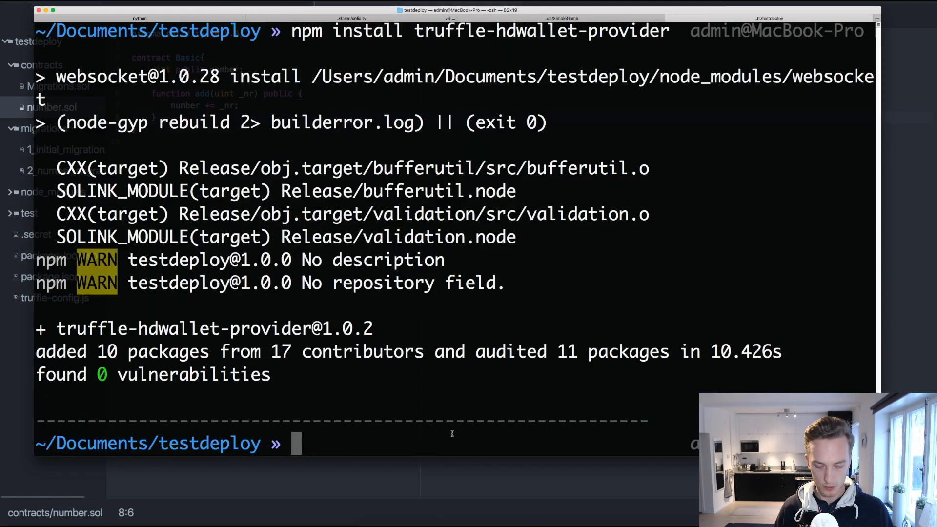
# Run truffle migrate with --network rinkeby, then rerun it with --network ropsten.
pyautogui.write('truffle migrate')
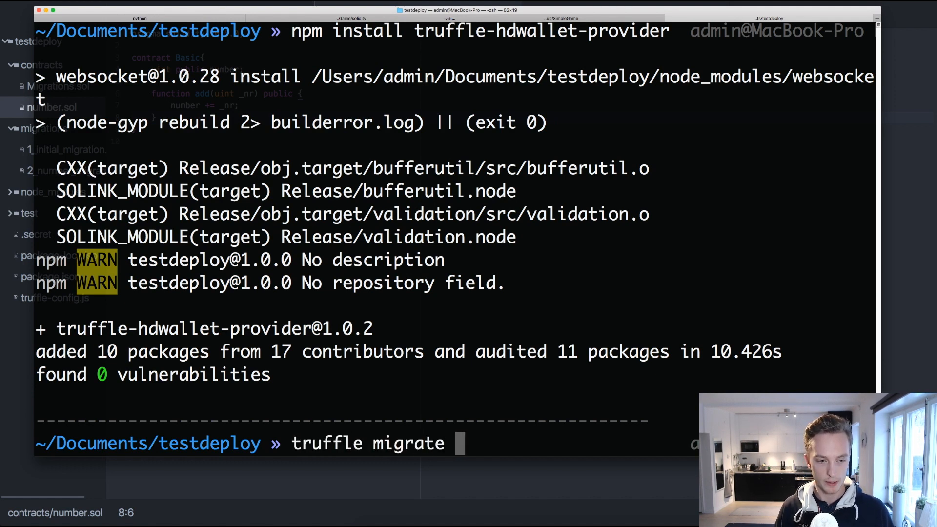
pyautogui.write('--network rin')
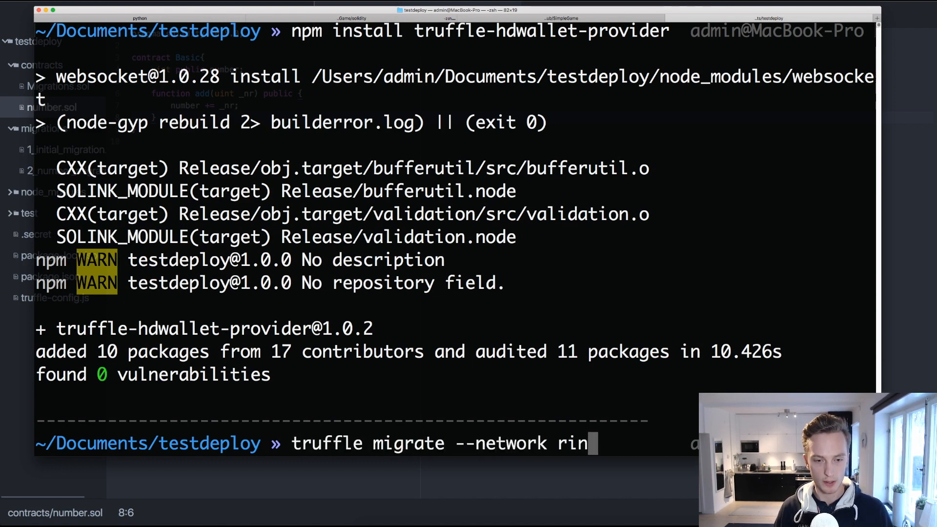
pyautogui.write('keby')
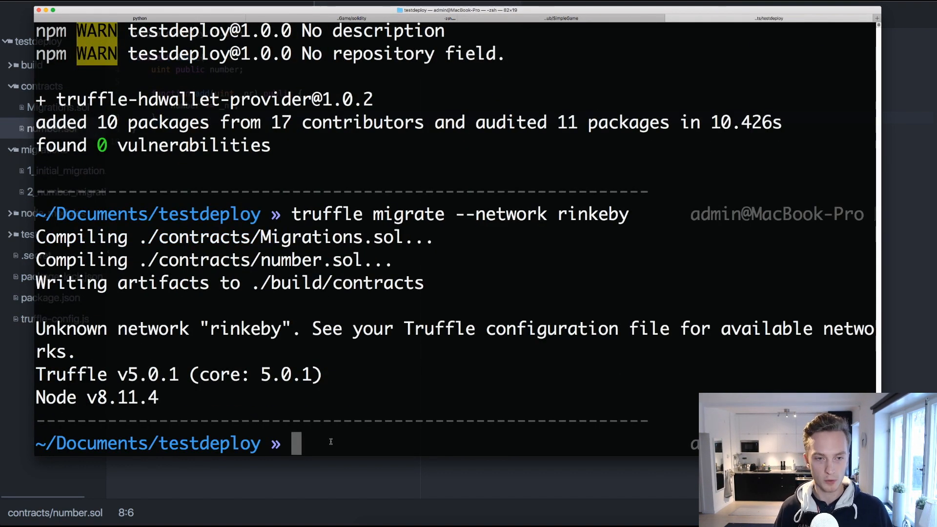
pyautogui.write('truffle migrate --network rinkeby')
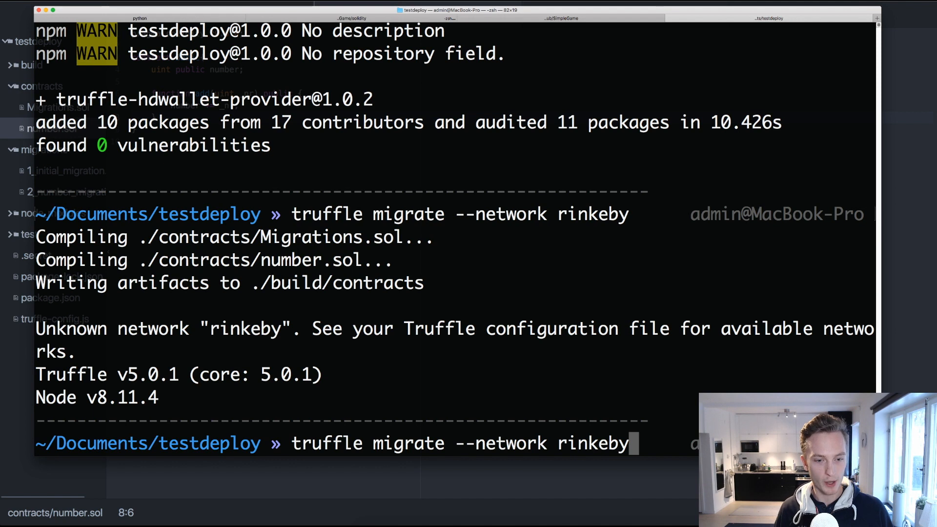
pyautogui.press('Backspace')
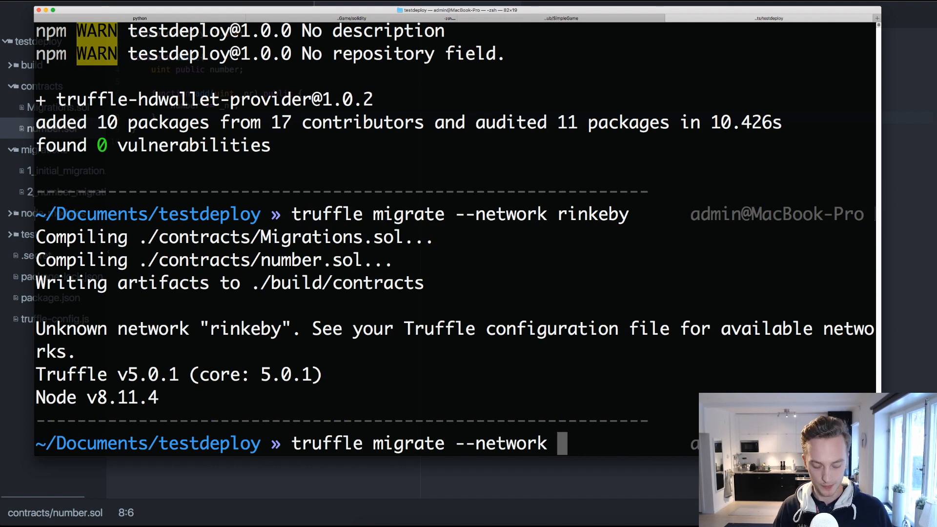
pyautogui.write('rops')
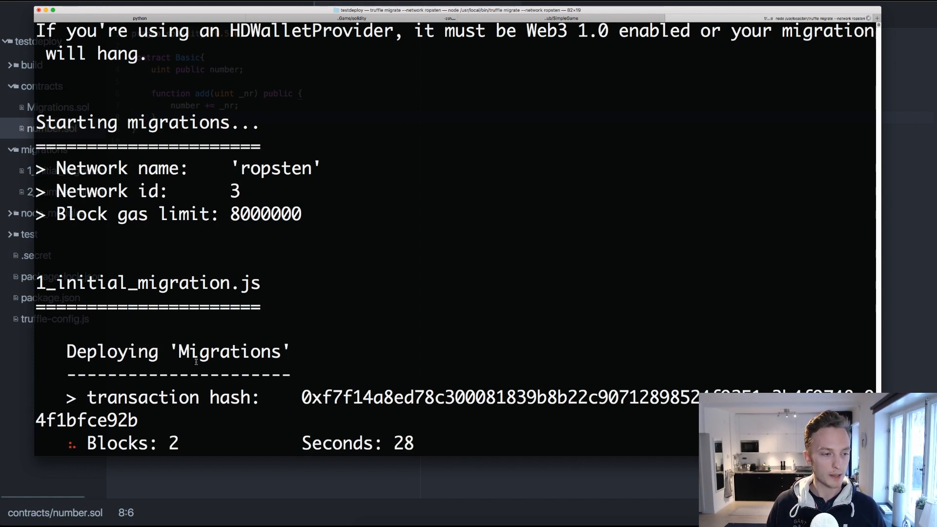
pyautogui.moveTo(299, 335)
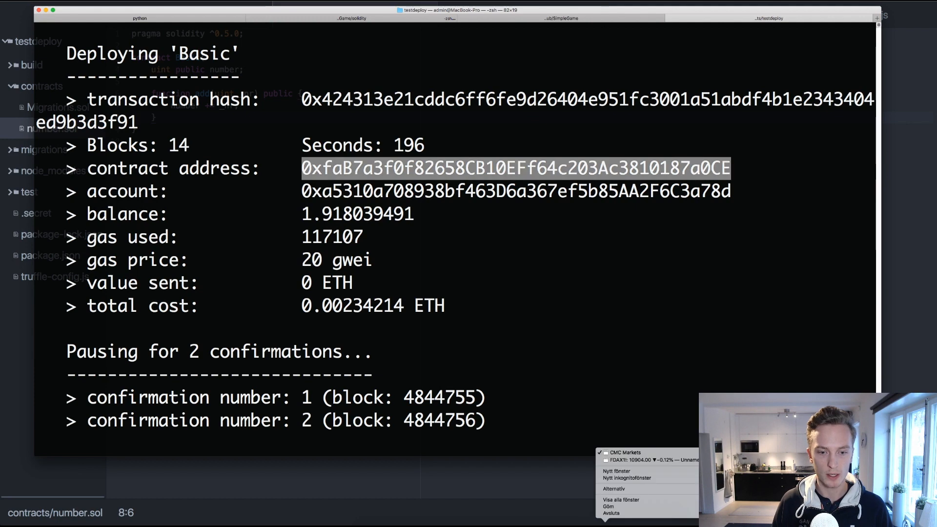
pyautogui.moveTo(638, 473)
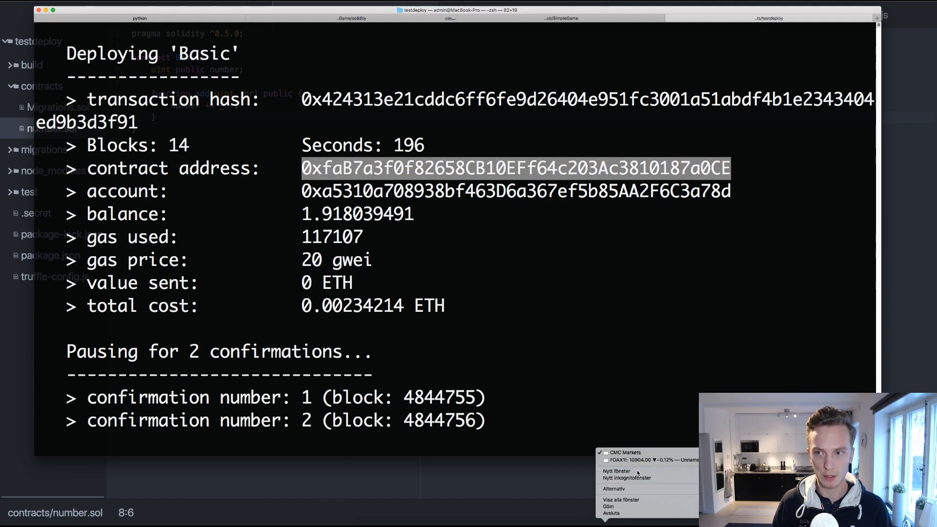
# After the Basic contract deploys with two confirmations, open a new Chrome window.
pyautogui.click(614, 472)
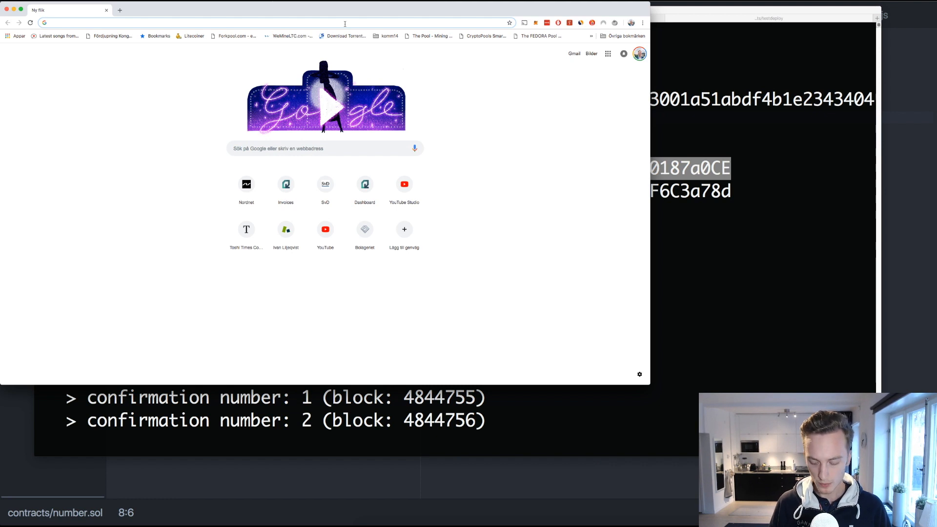
# Search ropsten.etherscan.io for the deployed contract address.
pyautogui.write('ropsten.etherscan.io/tx/0x067ea9ff934d83edba59bdafb5ecb4208b2066f881fe0a3c4c2f6010234c66f7')
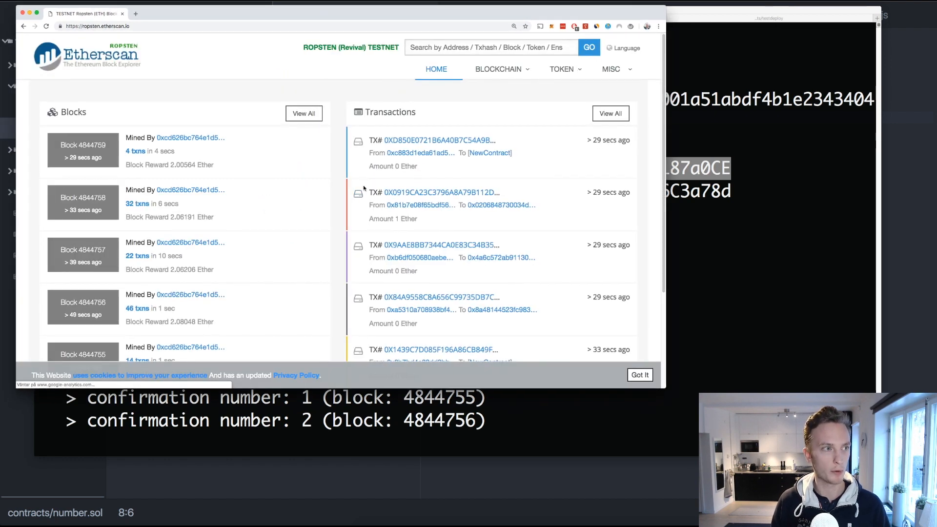
pyautogui.click(490, 47)
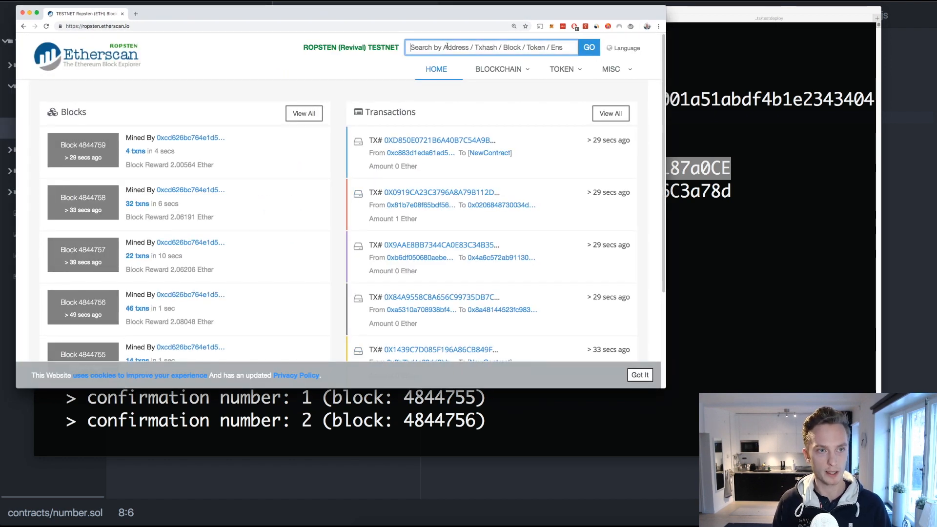
pyautogui.click(589, 47)
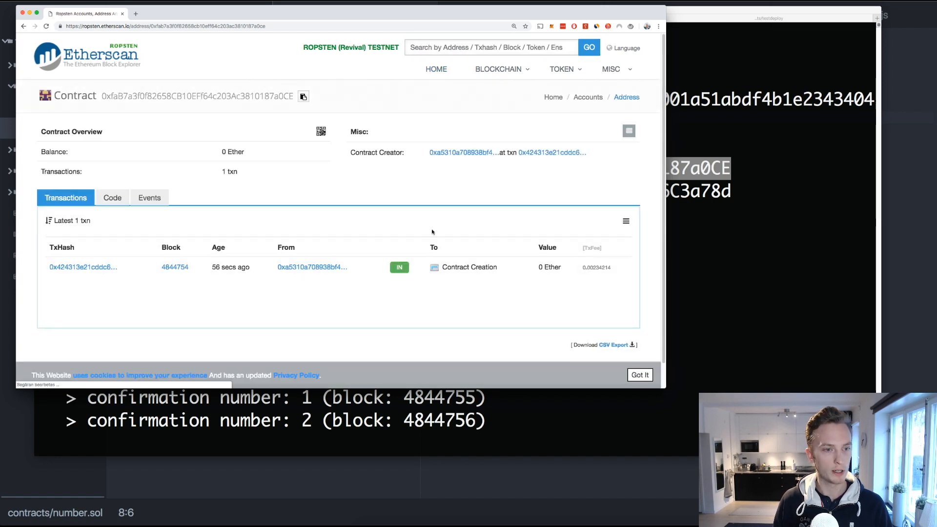
pyautogui.moveTo(673, 392)
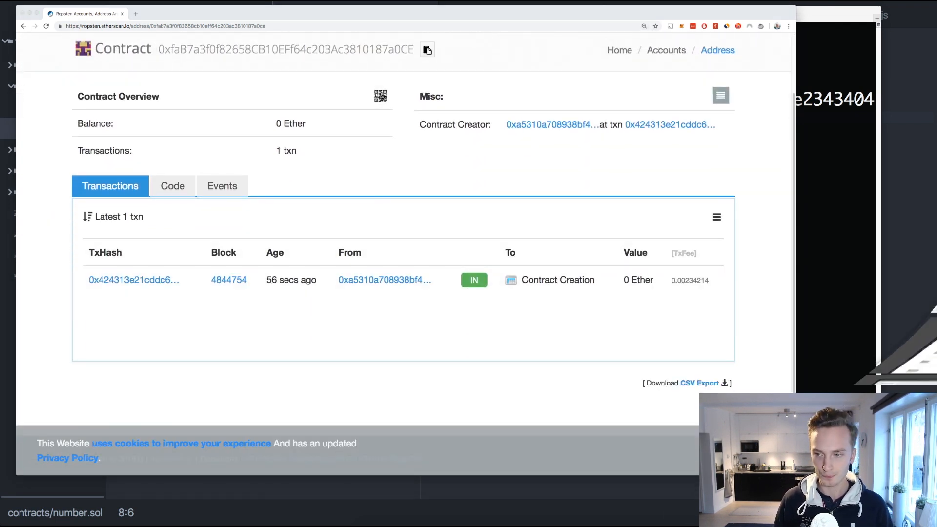
pyautogui.moveTo(752, 253)
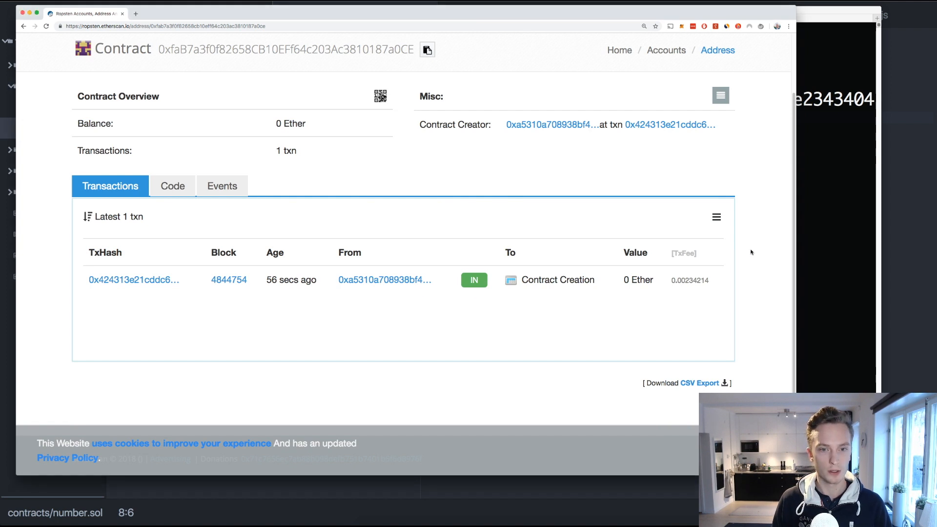
pyautogui.moveTo(462, 331)
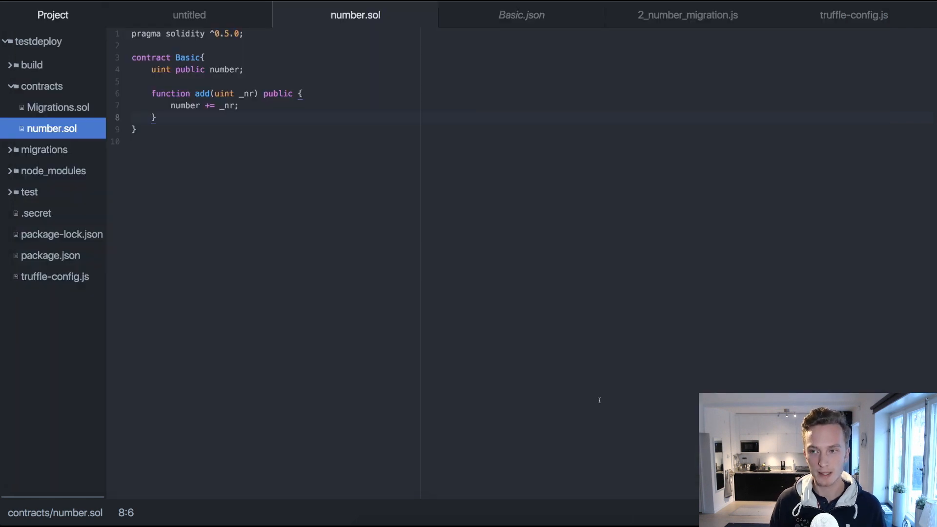
pyautogui.moveTo(256, 210)
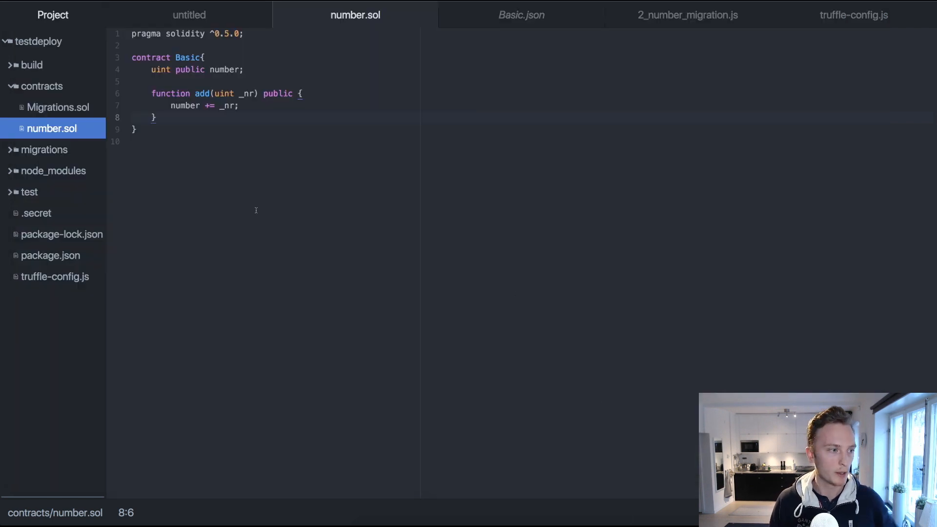
# Show truffle-config.js in Atom and scroll to its uncommented ropsten network block.
pyautogui.click(853, 14)
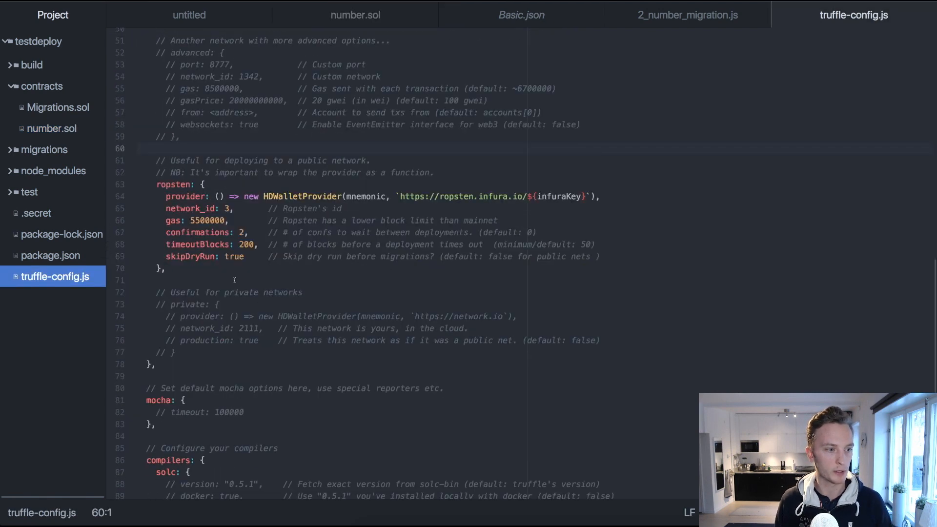
pyautogui.scroll(3)
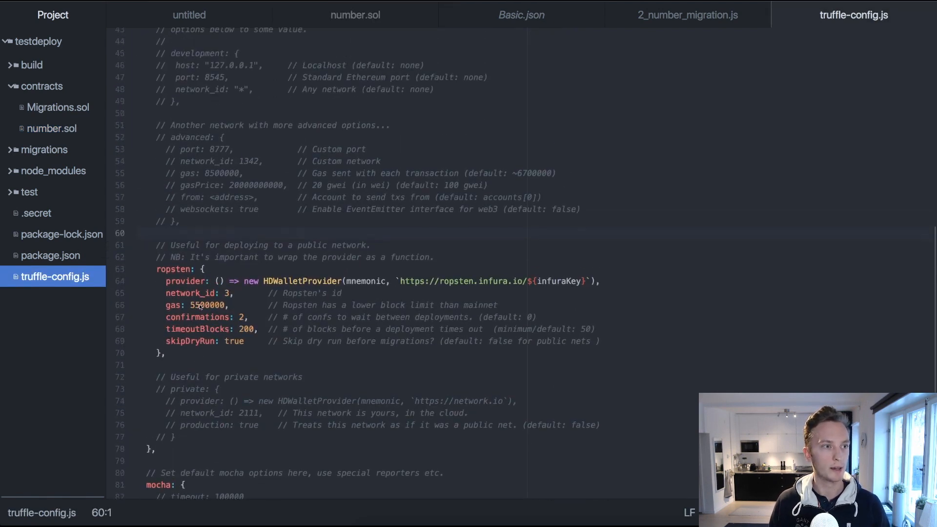
pyautogui.scroll(-3)
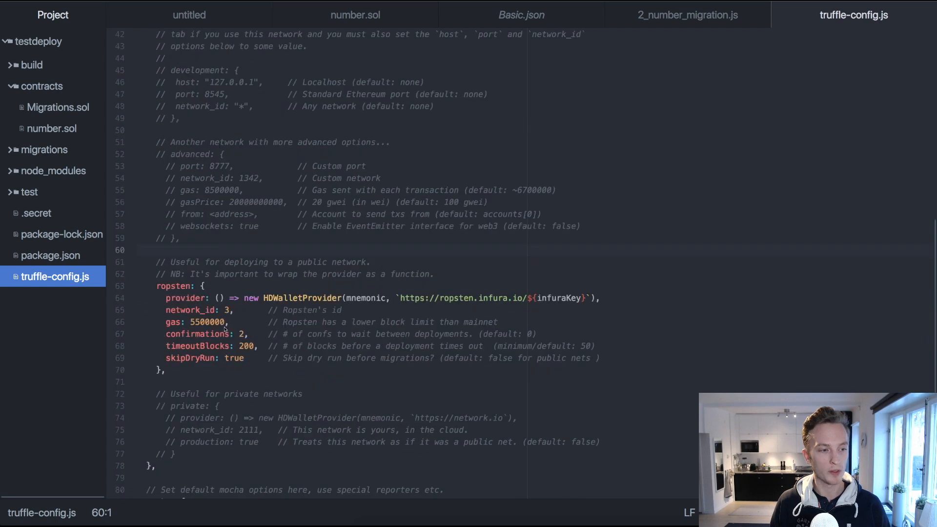
pyautogui.click(168, 370)
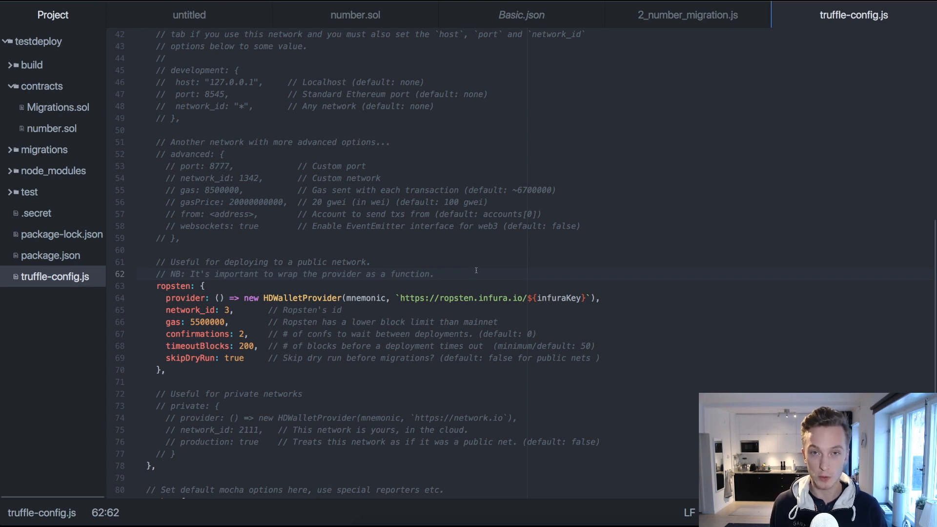
pyautogui.click(435, 274)
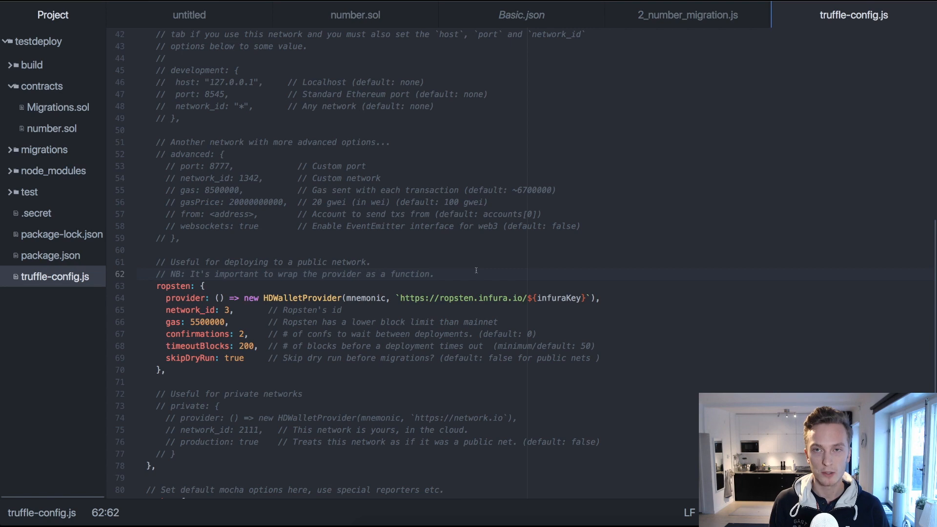
pyautogui.click(435, 274)
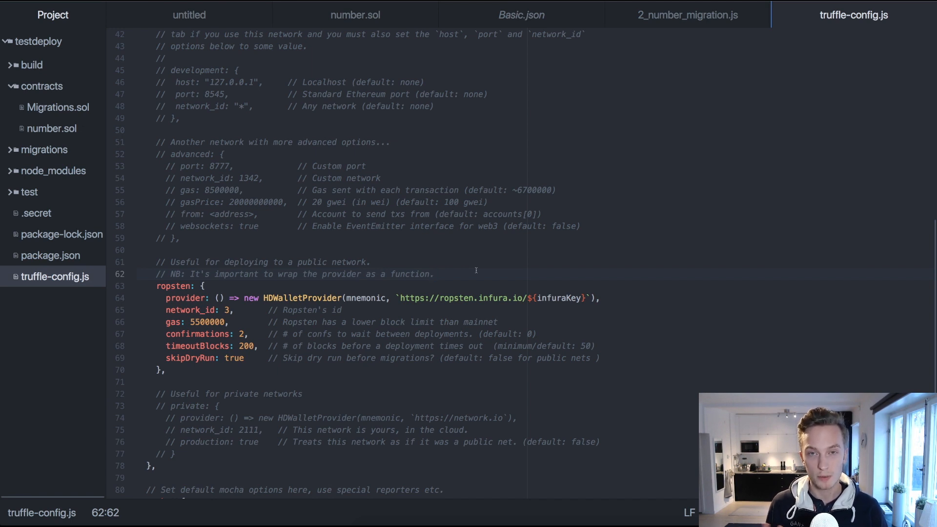
pyautogui.click(438, 274)
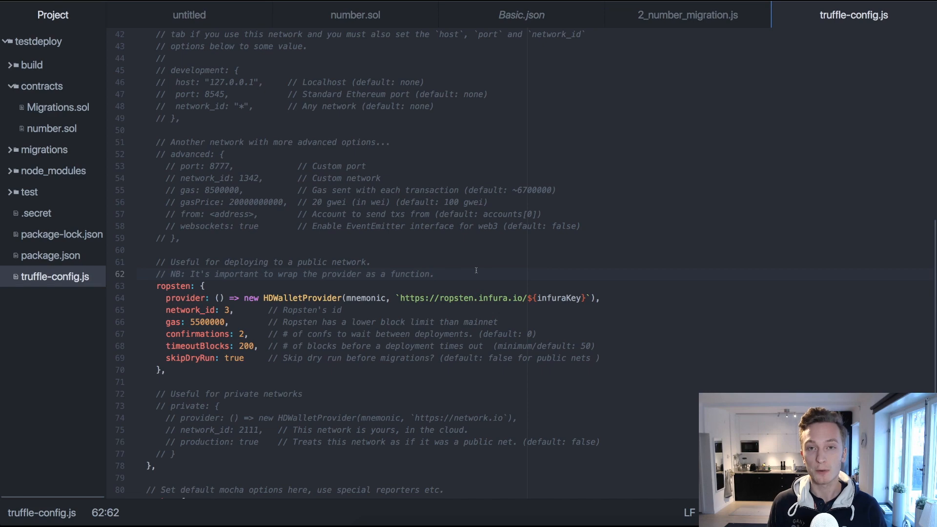
pyautogui.click(437, 274)
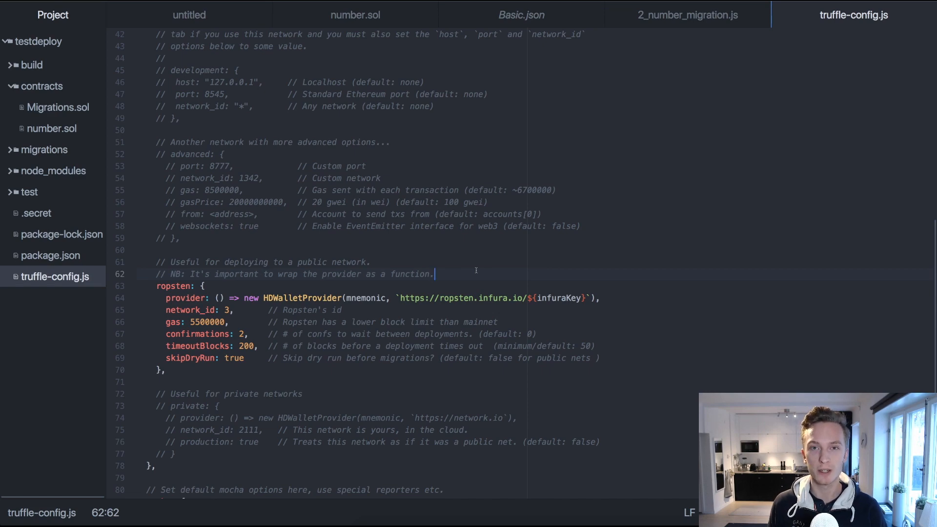